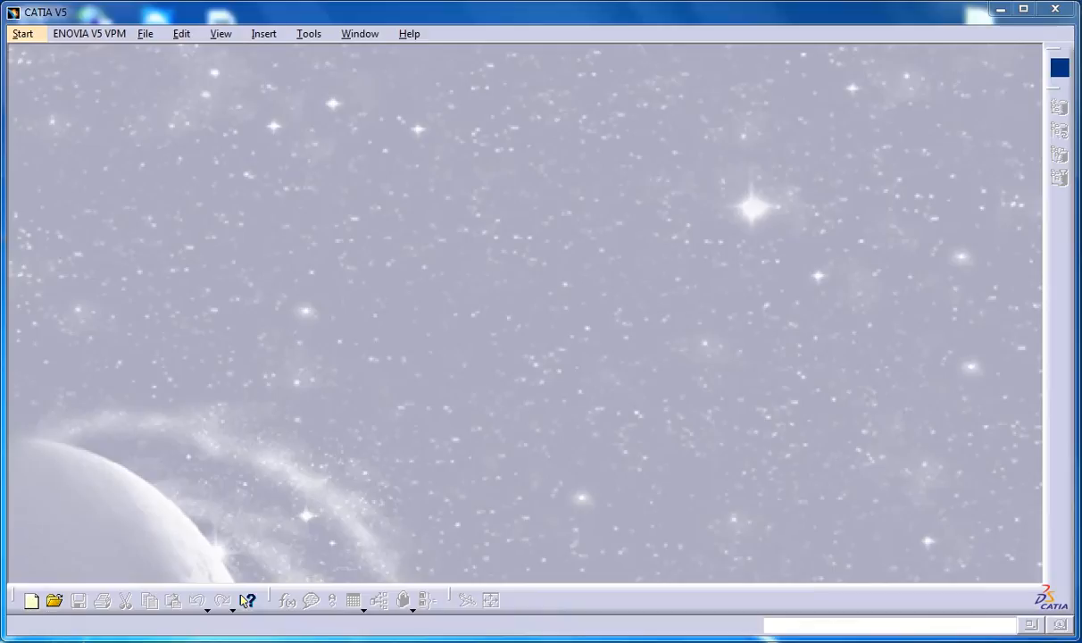
Start a new Part Design part from the Mechanical Design workbench list.
{"action": "left_click", "coordinate": [21, 35]}
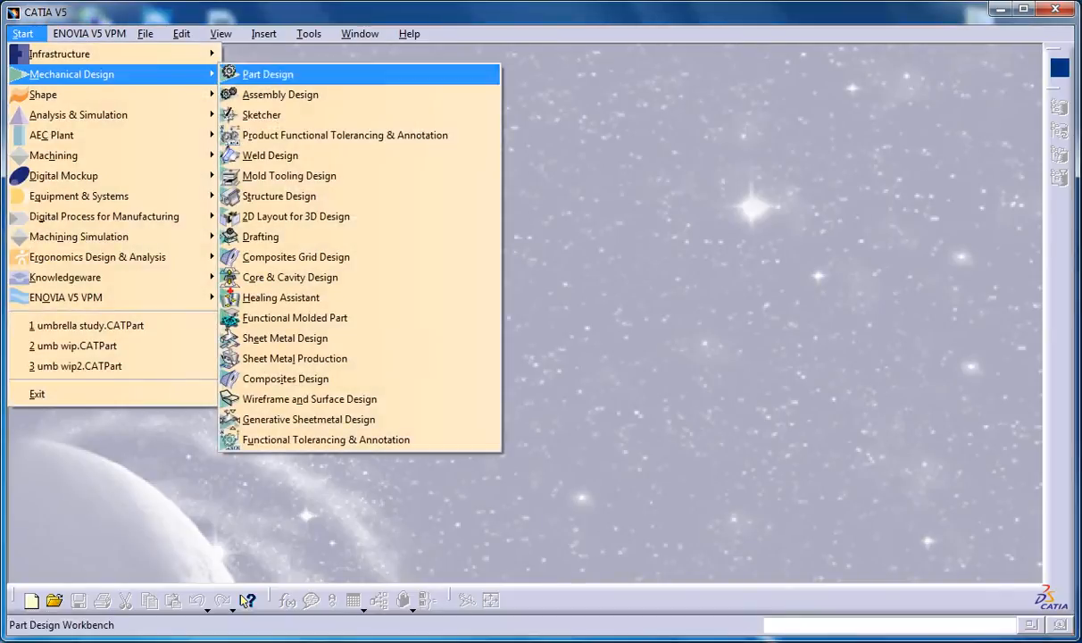
{"action": "left_click", "coordinate": [268, 74]}
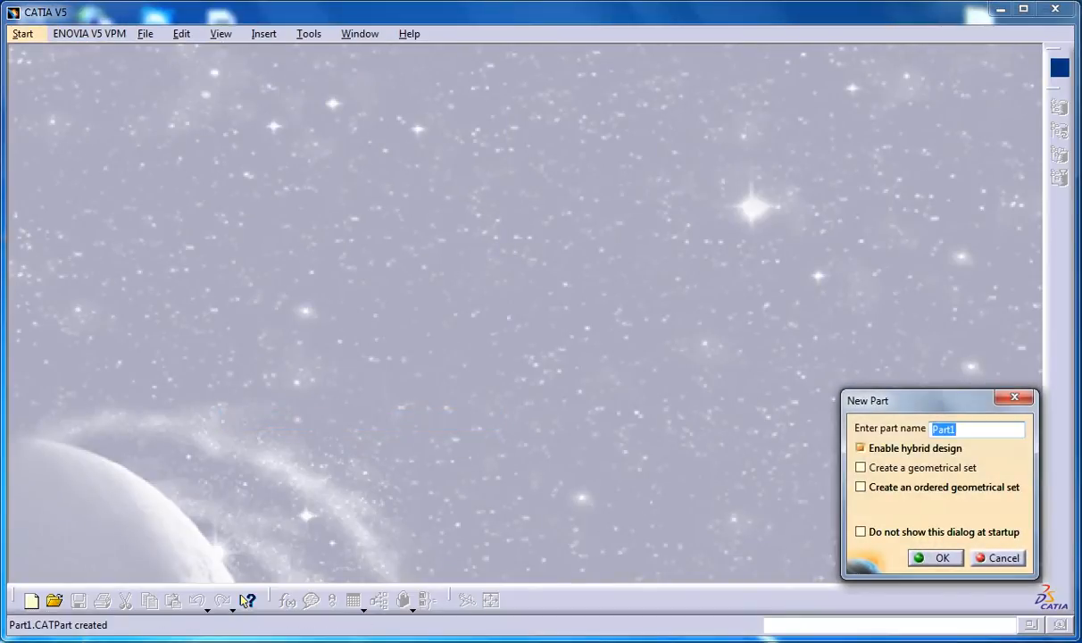
Confirm the New Part dialog to create Part1.
{"action": "left_click", "coordinate": [939, 557]}
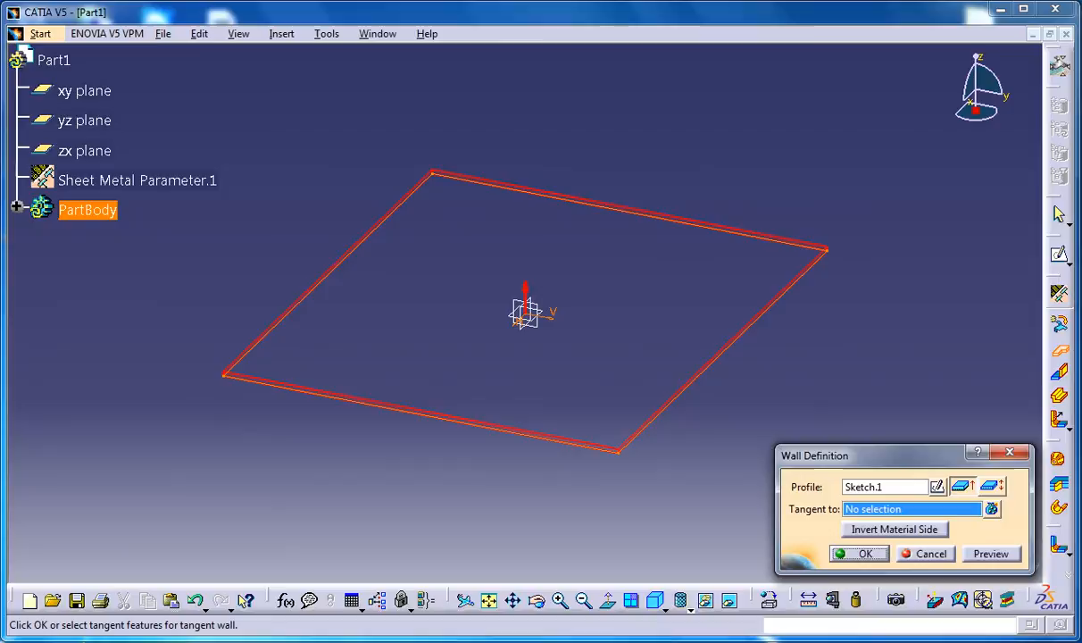
Confirm the Wall Definition to finish the square flat plate.
{"action": "left_click", "coordinate": [864, 553]}
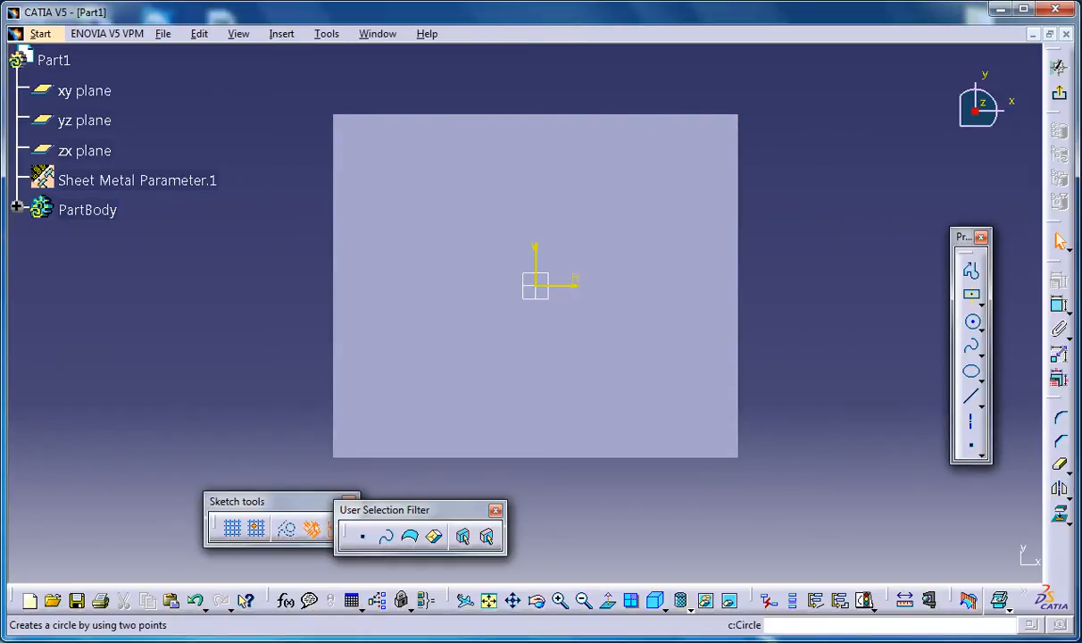
Sketch the keyhole: a circle left of the origin plus a rightward slot, then exit.
{"action": "left_click", "coordinate": [972, 322]}
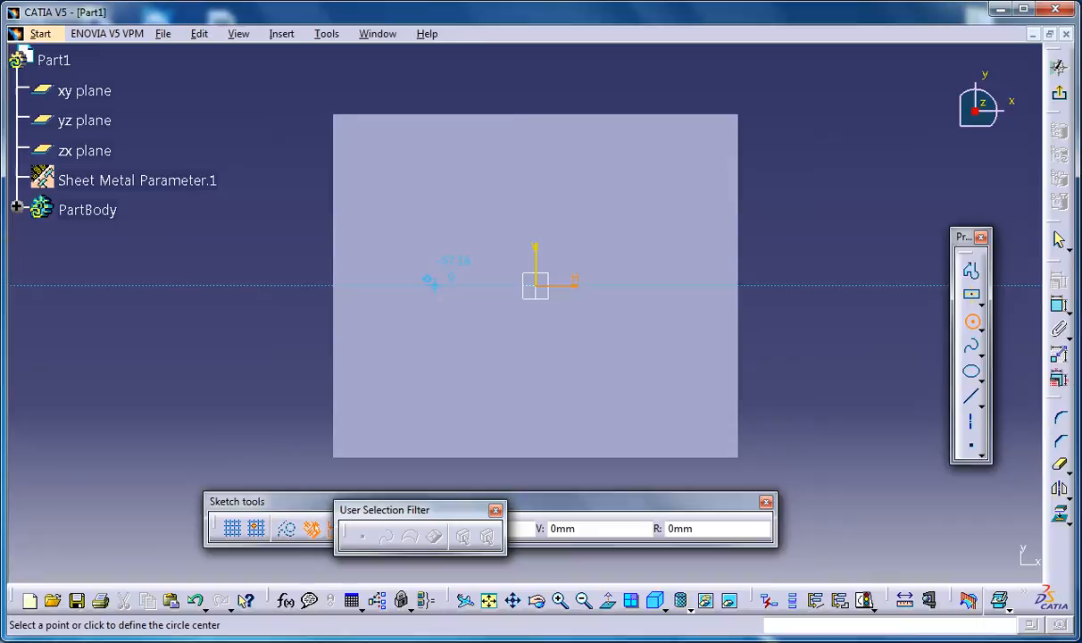
{"action": "left_click", "coordinate": [431, 286]}
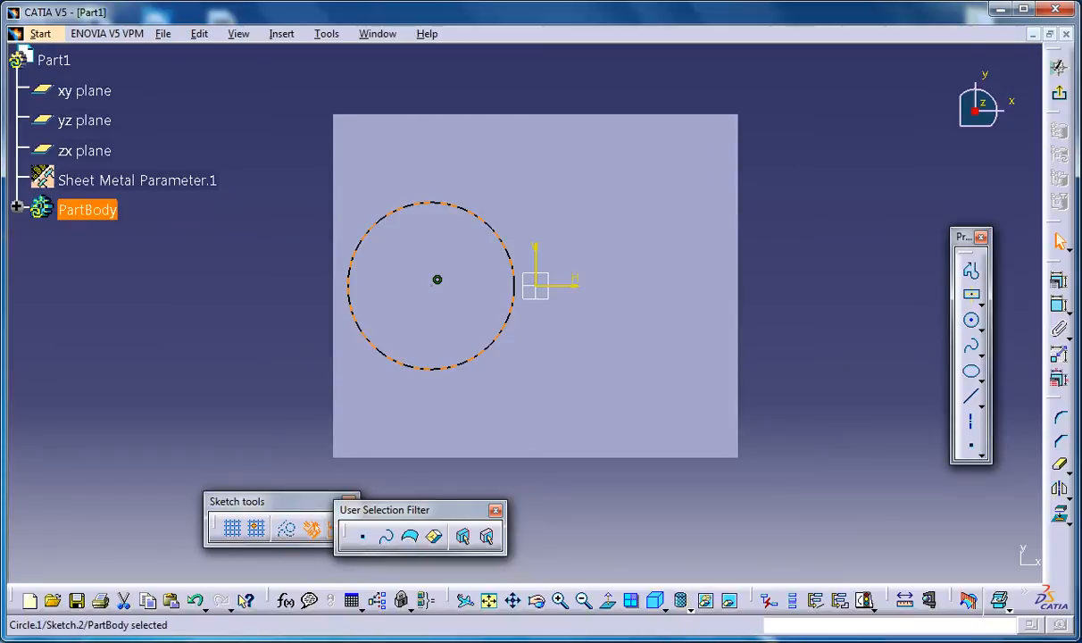
{"action": "left_click", "coordinate": [971, 294]}
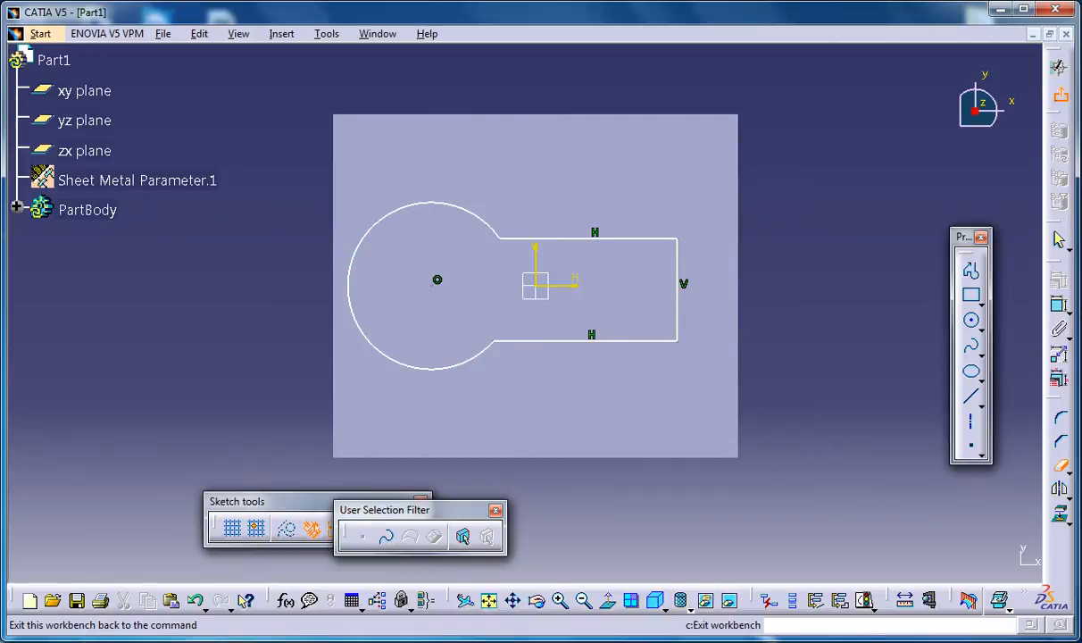
{"action": "left_click", "coordinate": [238, 33]}
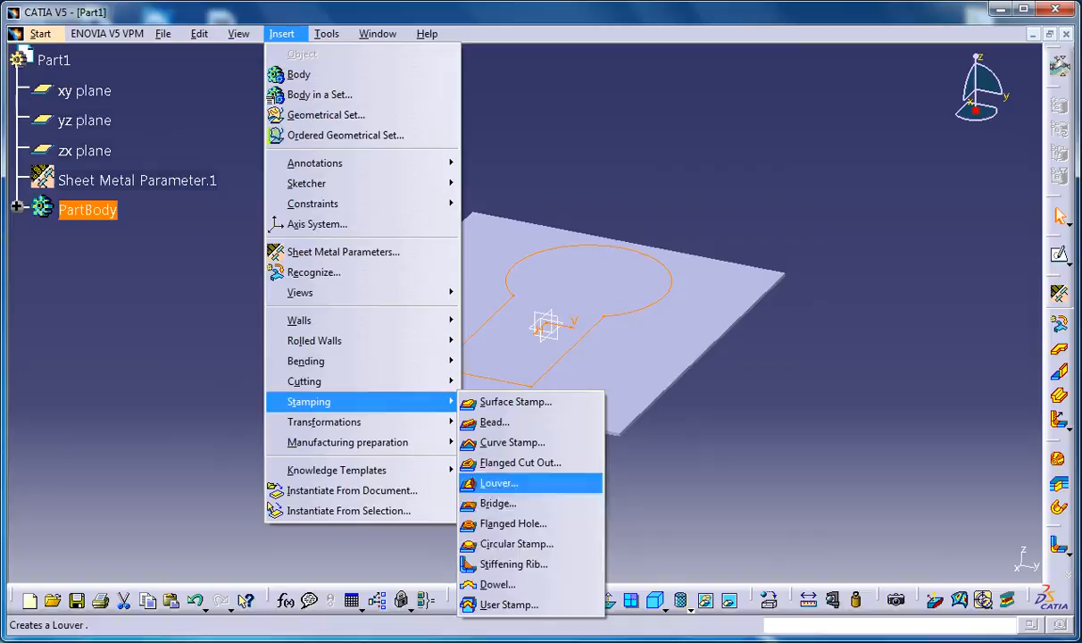
{"action": "mouse_move", "coordinate": [520, 463]}
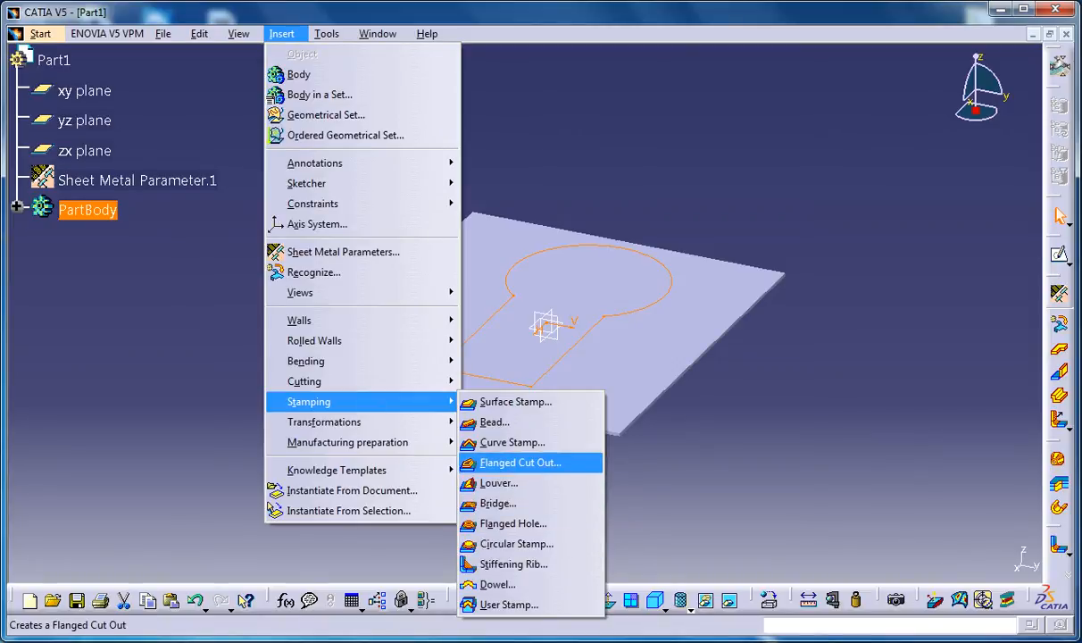
{"action": "mouse_move", "coordinate": [326, 114]}
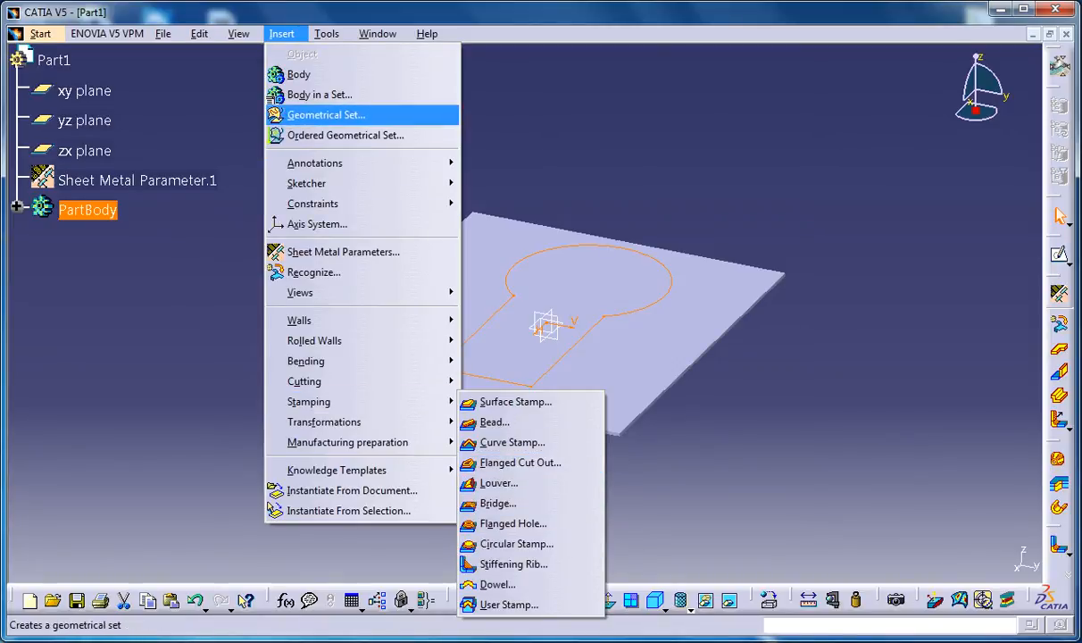
{"action": "mouse_move", "coordinate": [303, 381]}
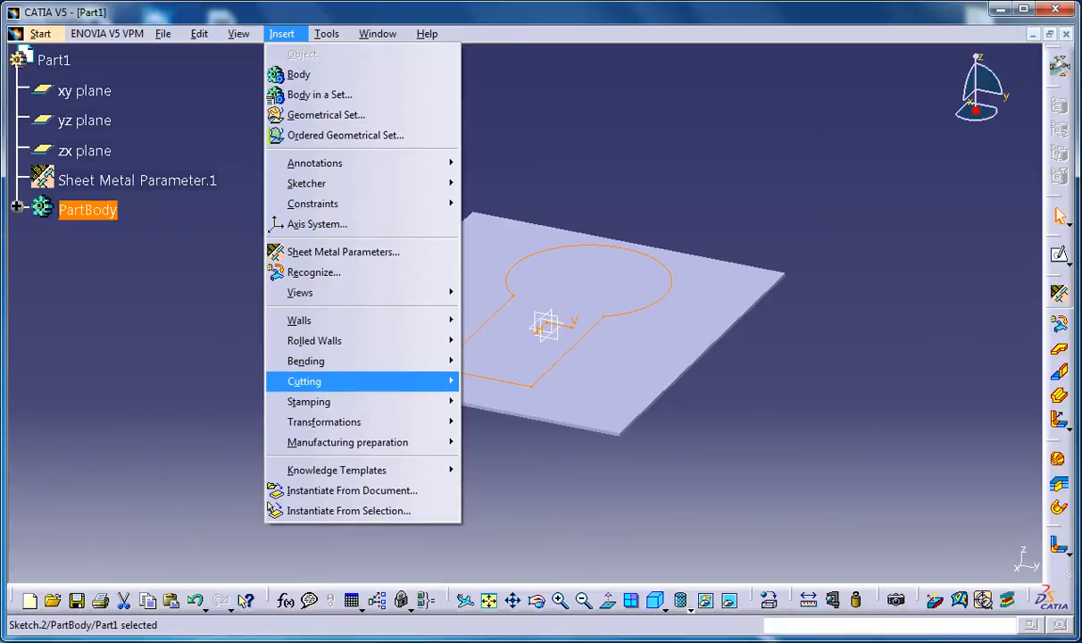
{"action": "mouse_move", "coordinate": [308, 401]}
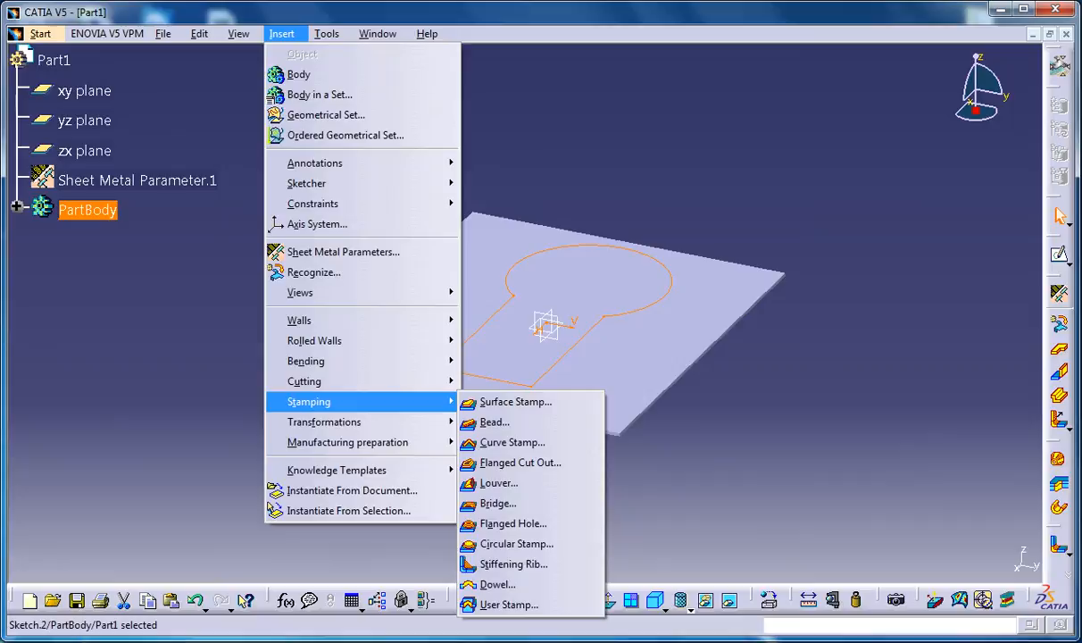
Choose Flanged Cut Out from the Insert > Stamping submenu.
{"action": "left_click", "coordinate": [520, 463]}
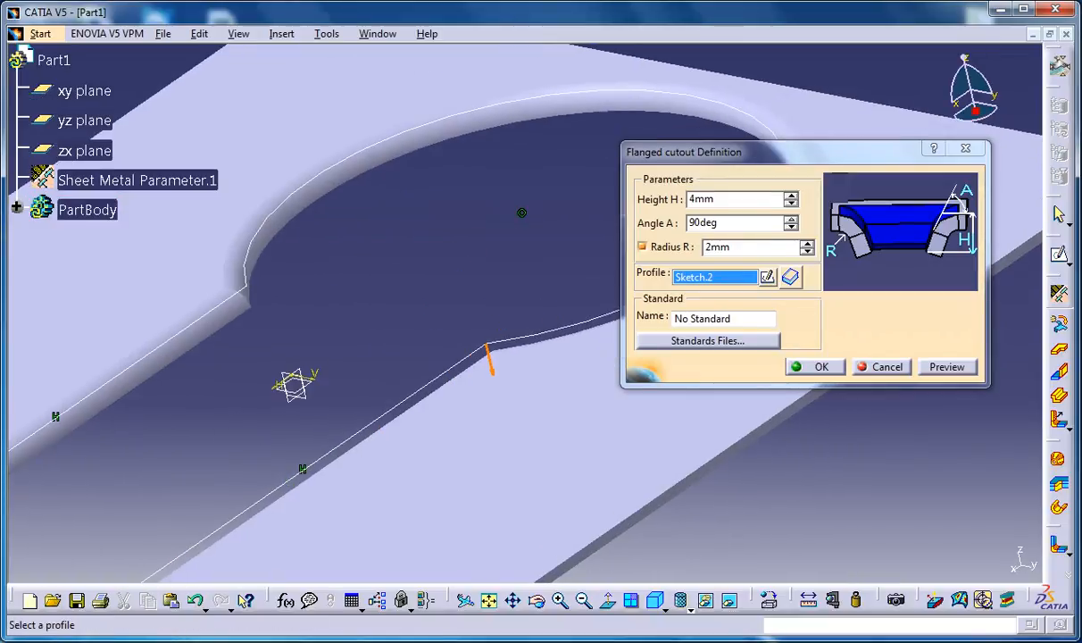
Toggle the 2 mm bend radius off and back on in the flanged cutout definition.
{"action": "left_click", "coordinate": [642, 246]}
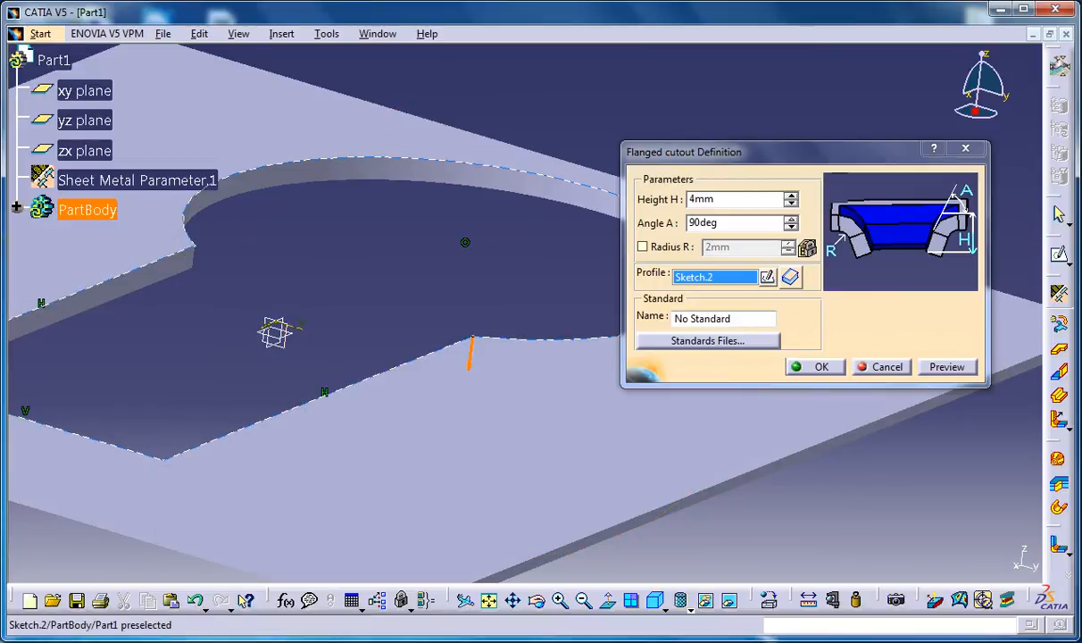
{"action": "left_click", "coordinate": [642, 247]}
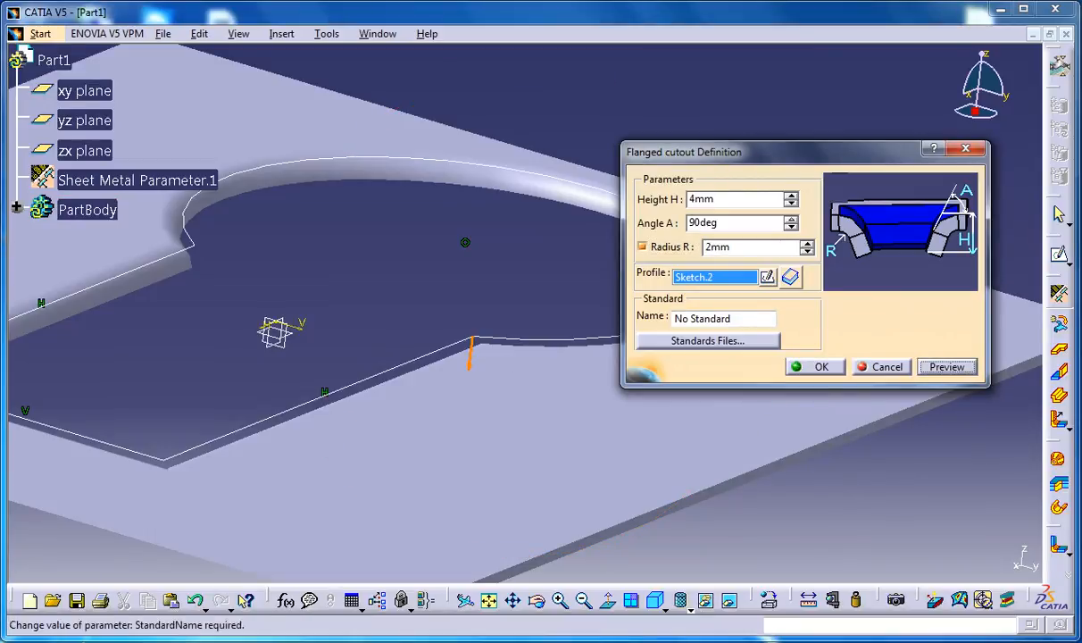